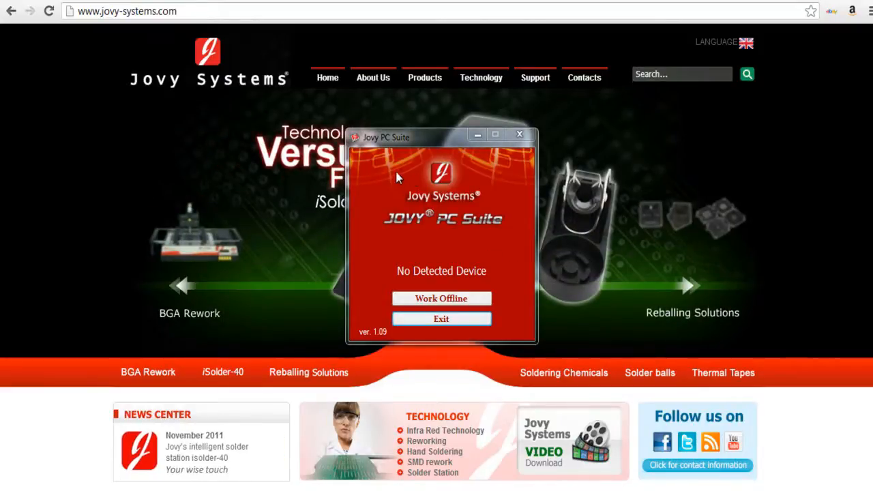
mouse_move(457, 257)
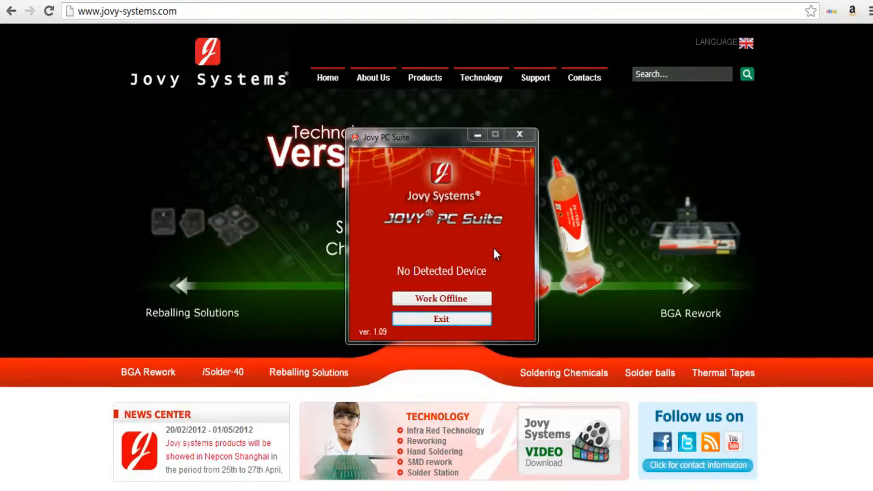
mouse_move(442, 319)
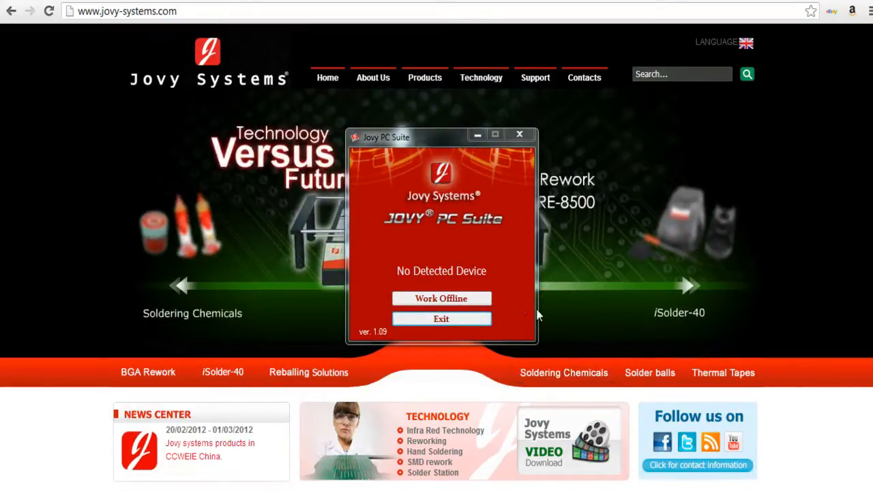
mouse_move(564, 372)
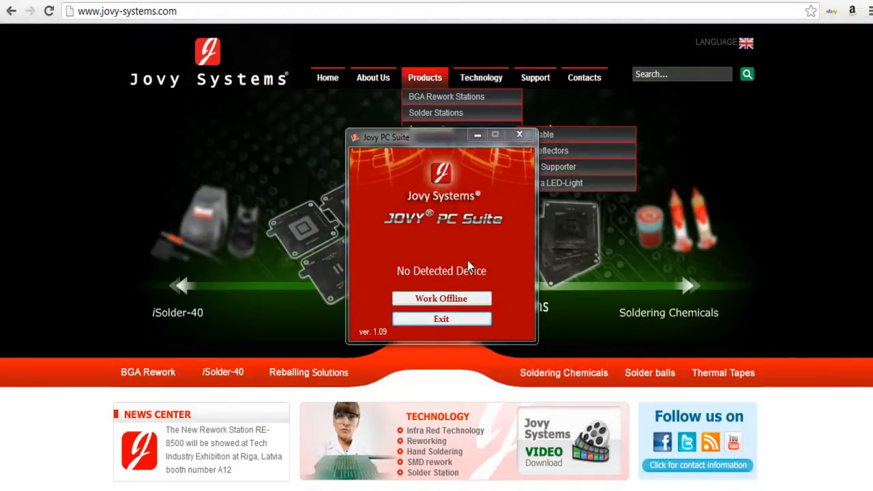
mouse_move(416, 270)
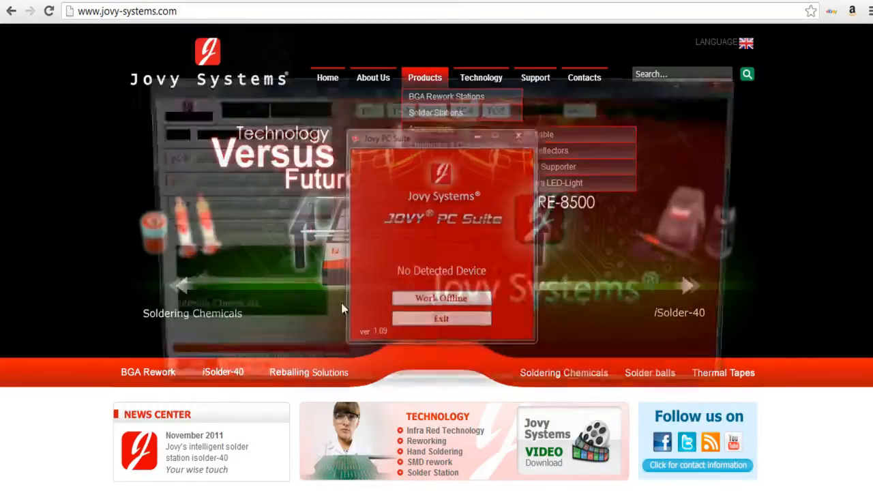
Continue in offline mode without a connected device to reach the main readout window.
left_click(441, 298)
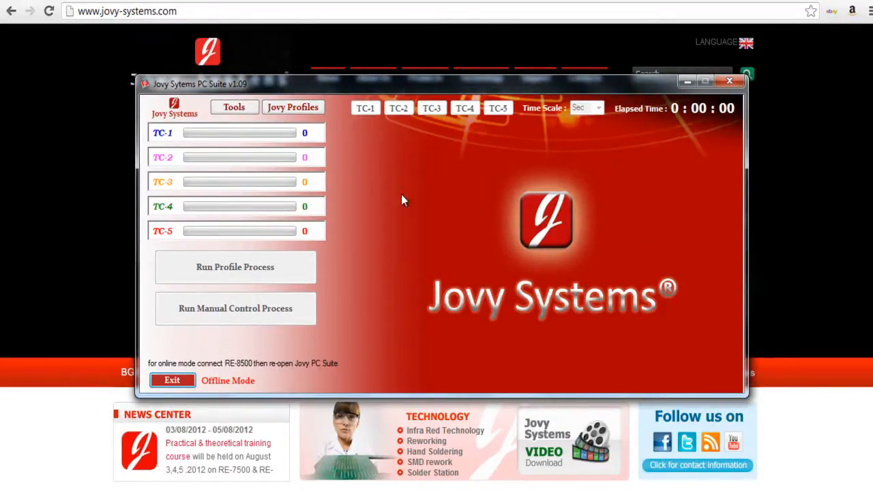
mouse_move(387, 248)
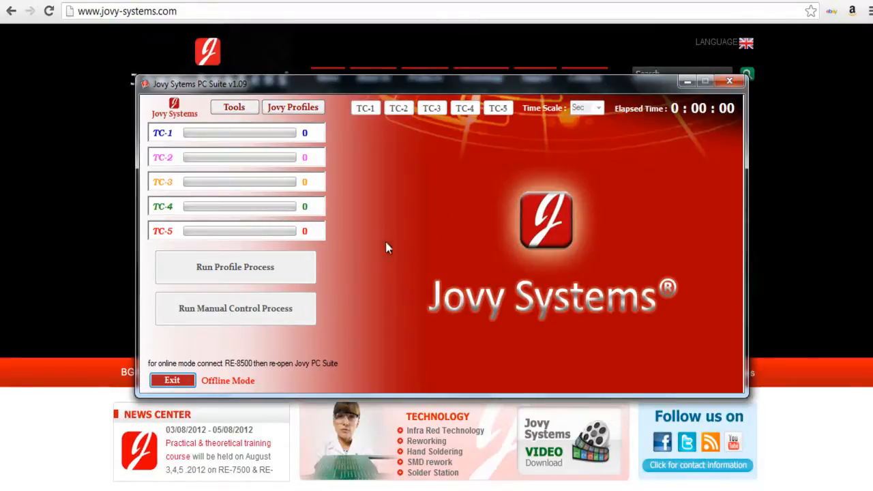
mouse_move(292, 158)
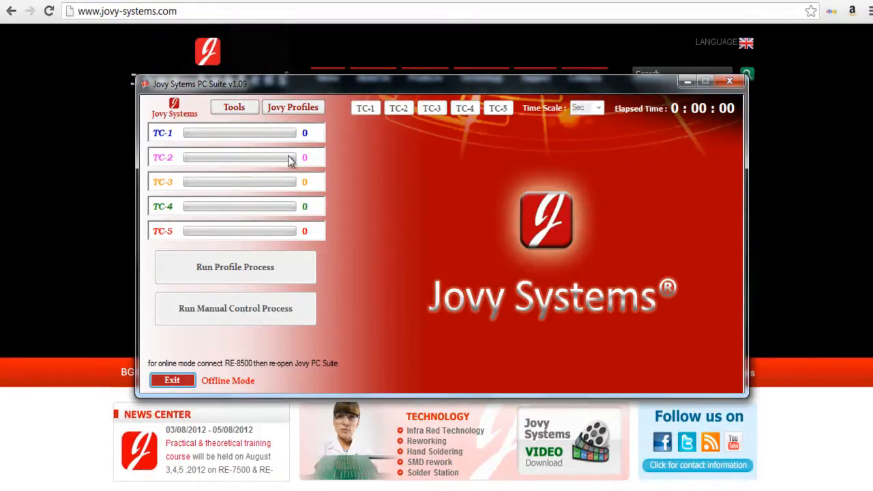
Browse the Tools menu entries, then move to the Jovy Profiles menu.
left_click(235, 106)
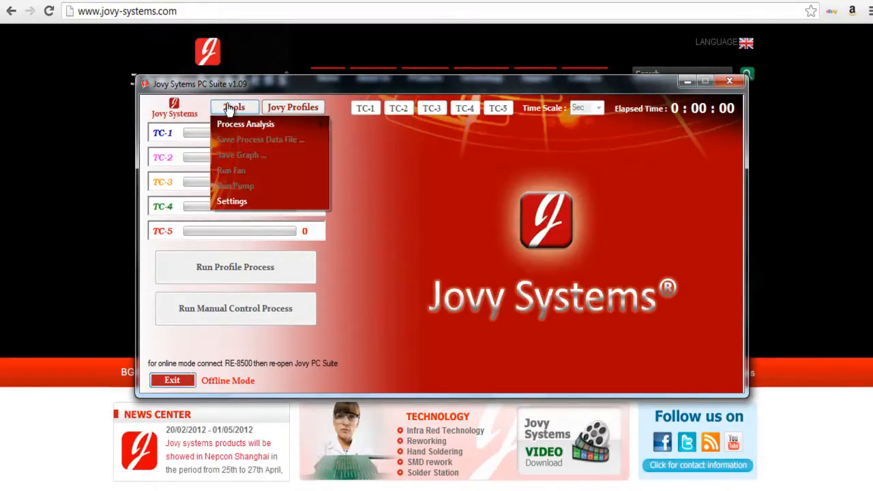
mouse_move(246, 124)
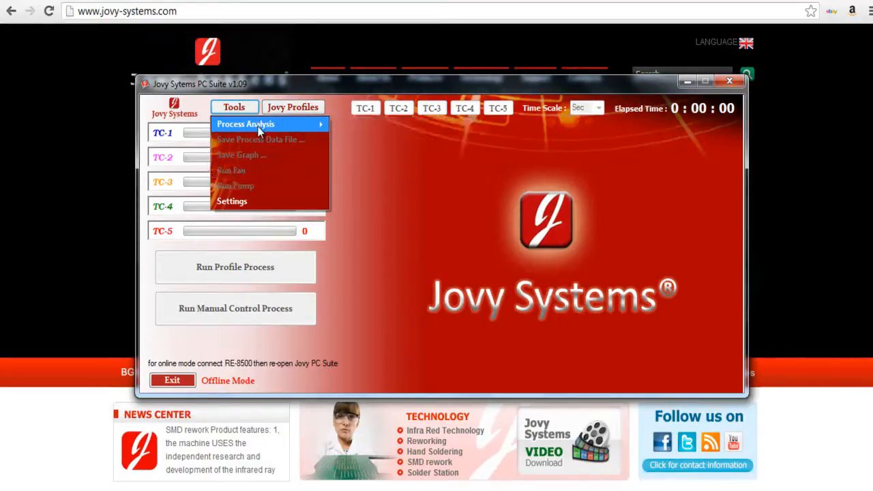
mouse_move(245, 124)
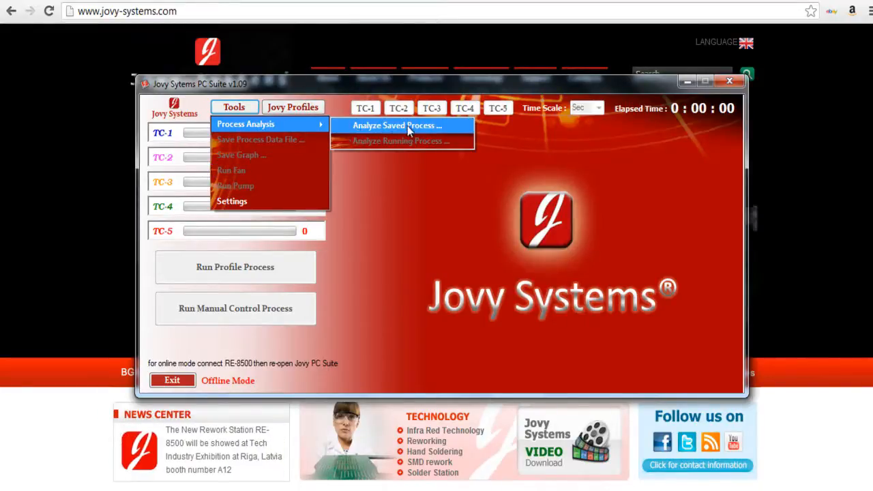
mouse_move(266, 139)
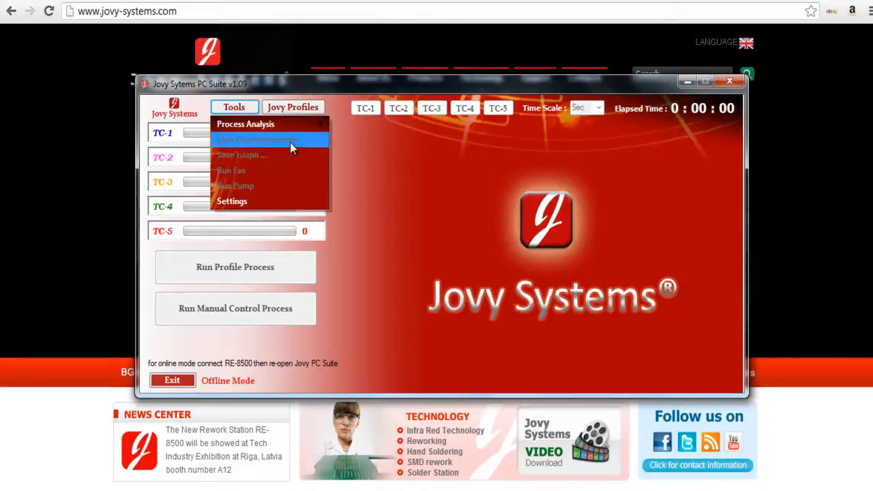
mouse_move(245, 123)
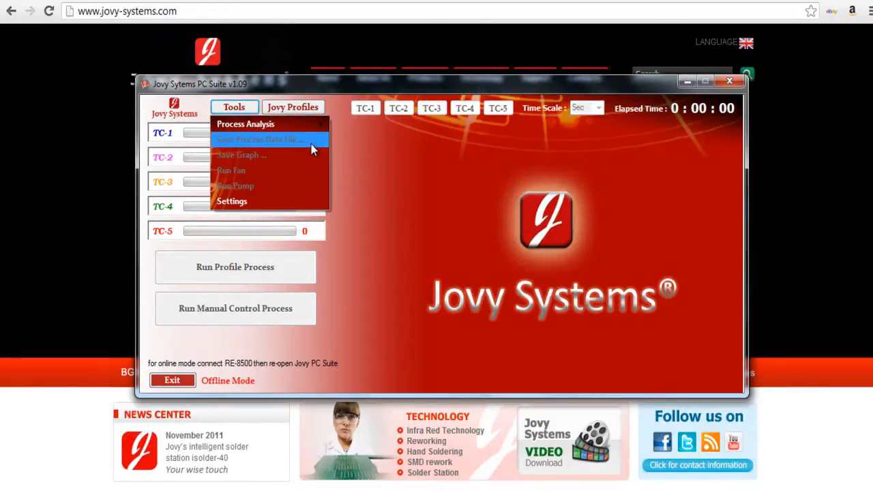
mouse_move(298, 139)
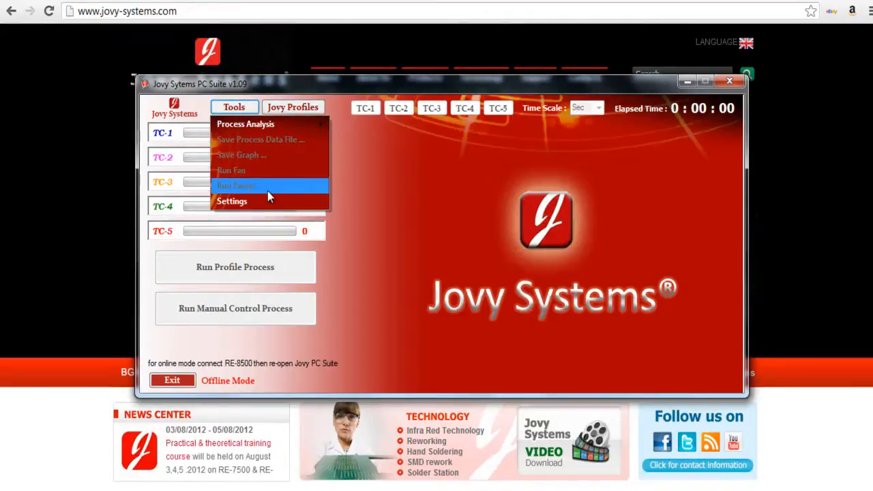
left_click(232, 200)
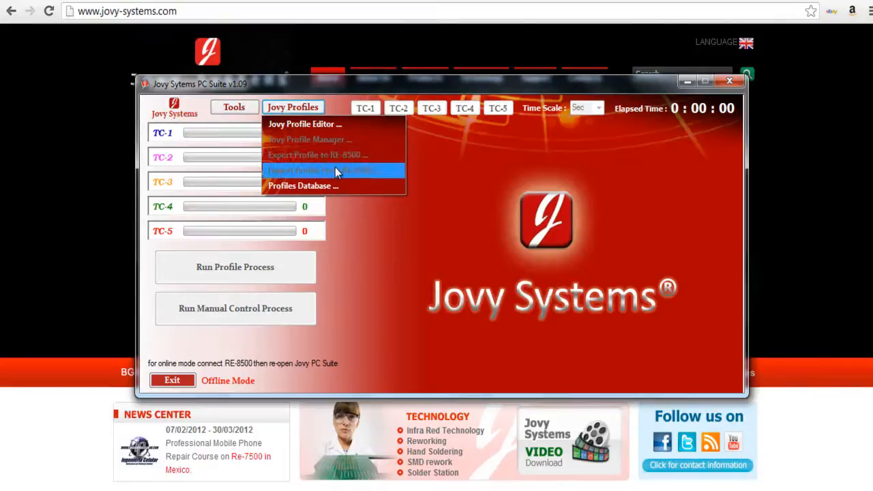
mouse_move(339, 176)
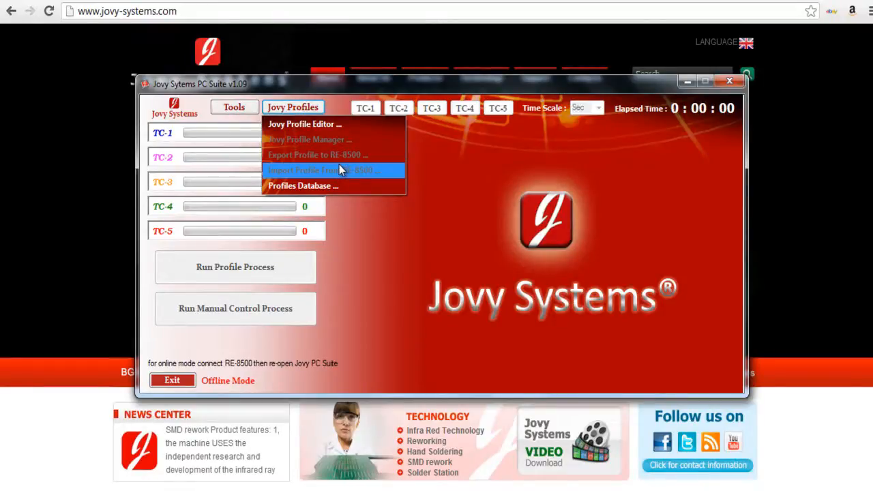
mouse_move(335, 155)
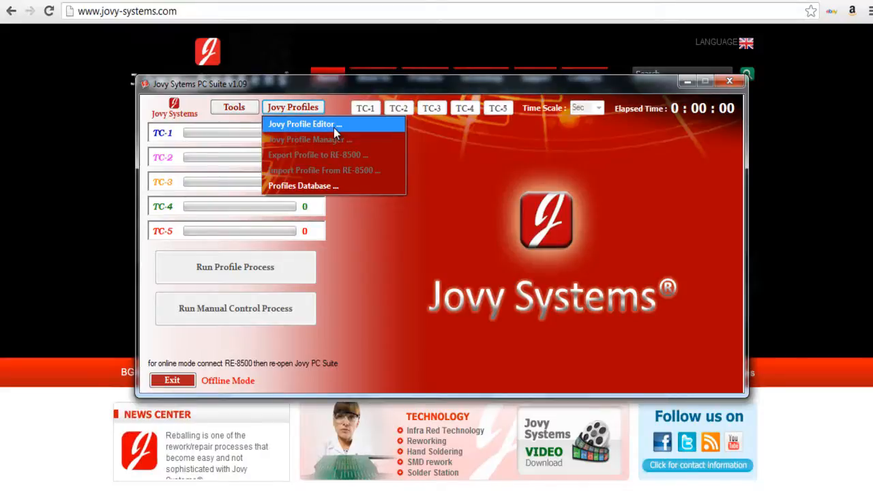
Launch the Jovy Profile Editor from the Jovy Profiles menu.
left_click(306, 125)
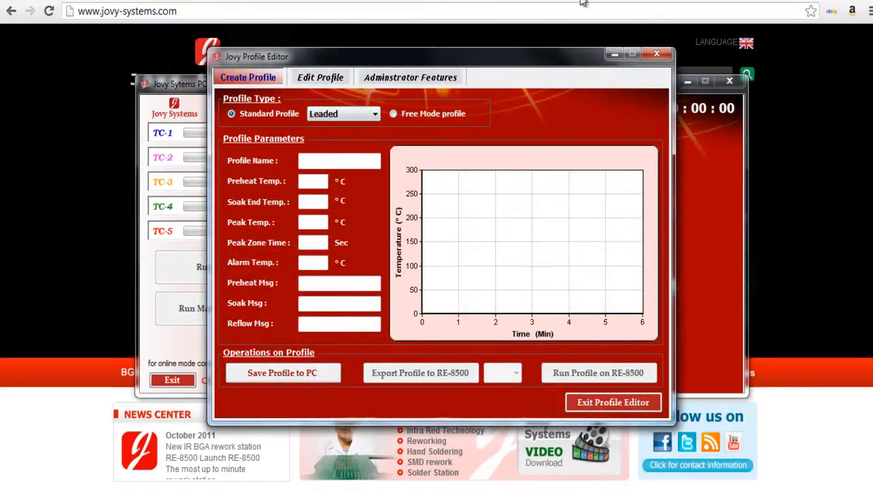
mouse_move(479, 125)
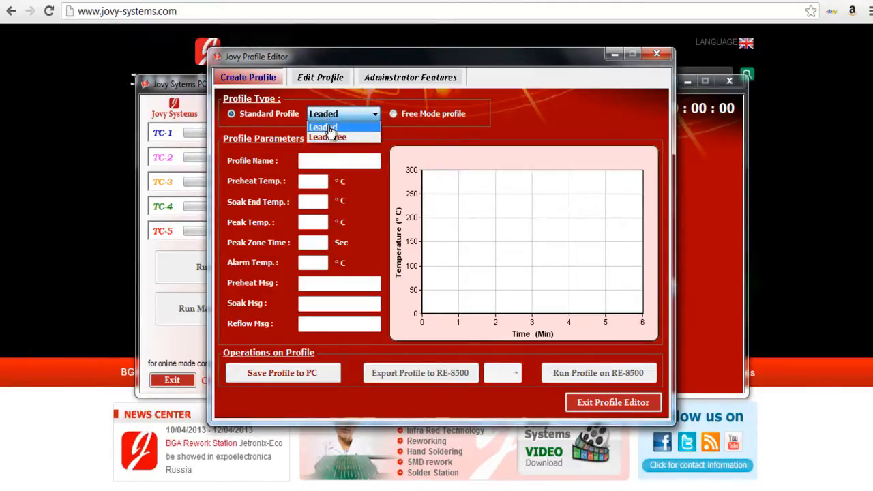
Keep Leaded, switch to Free Mode and lower preheating upper heater power to about 55%.
left_click(322, 127)
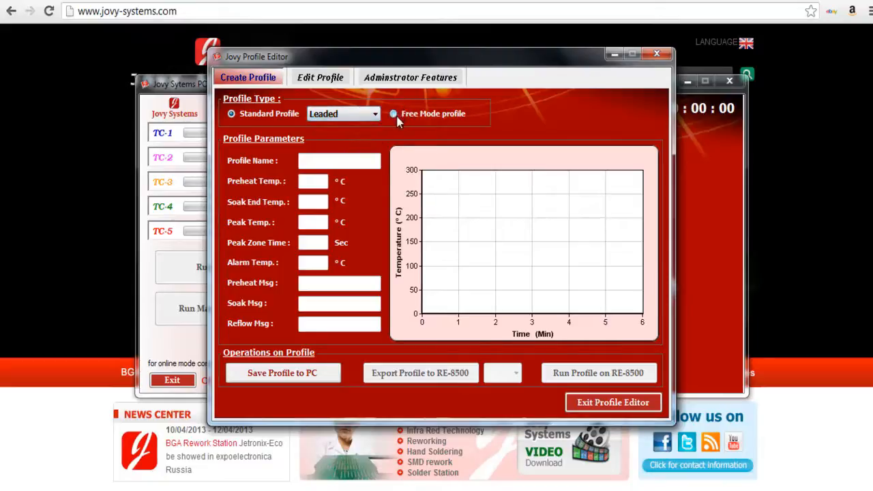
left_click(393, 113)
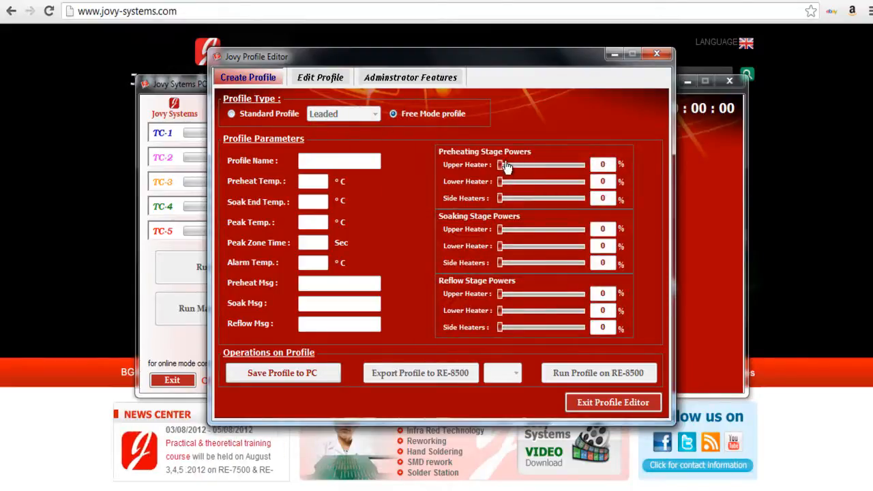
mouse_move(480, 159)
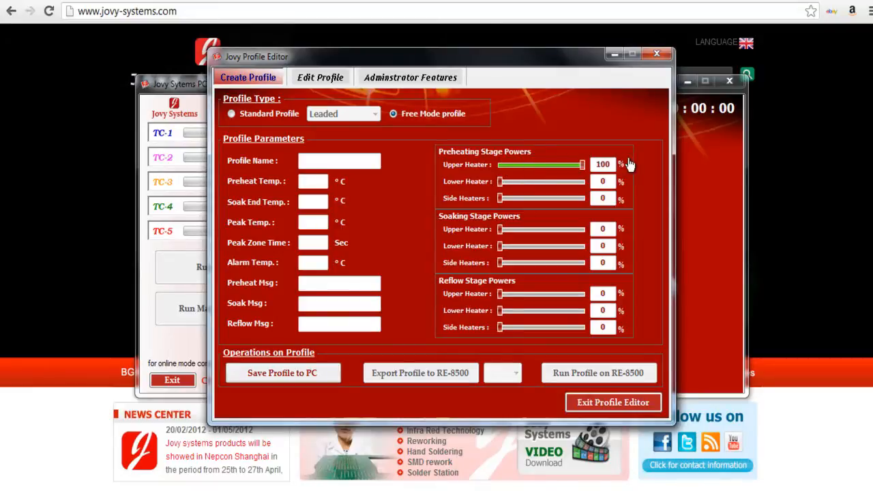
left_click_drag(581, 165, 544, 165)
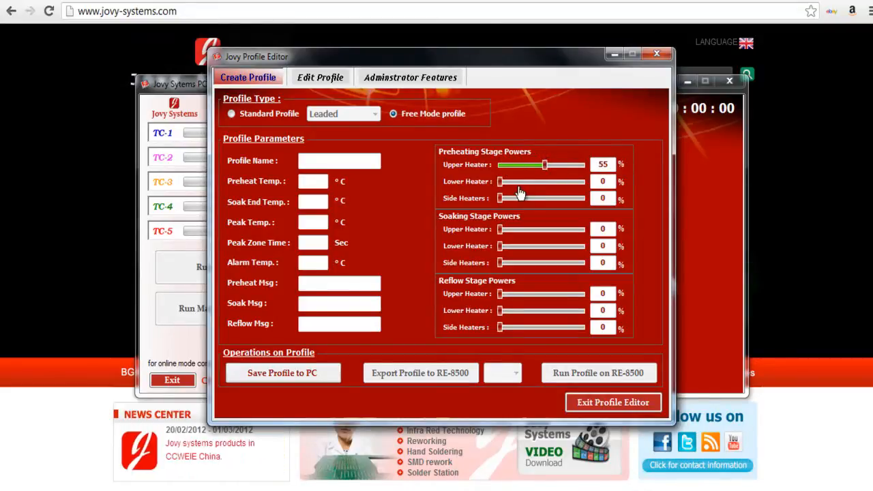
mouse_move(545, 166)
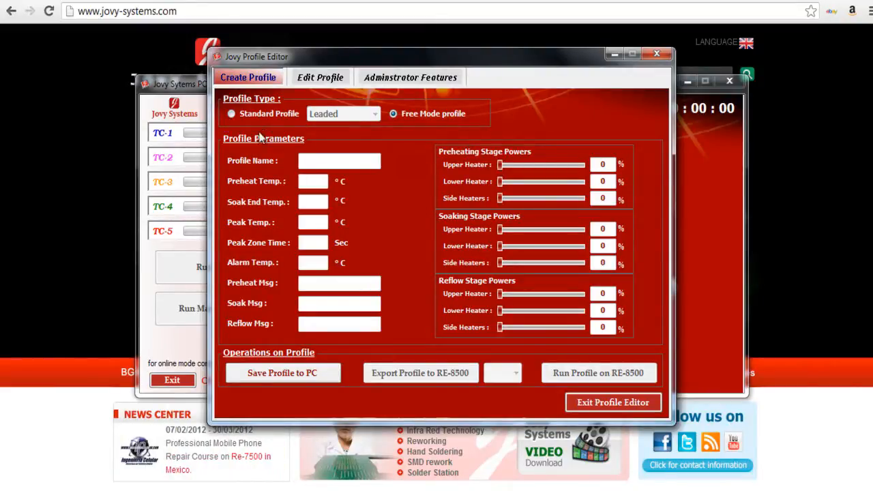
Return to a Standard Profile set to Lead Free and start on the preheat temperature field.
left_click(232, 114)
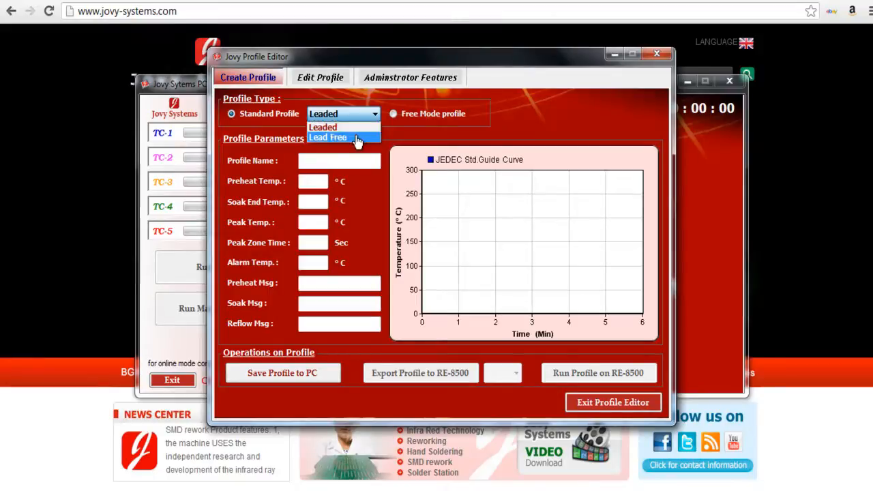
left_click(327, 136)
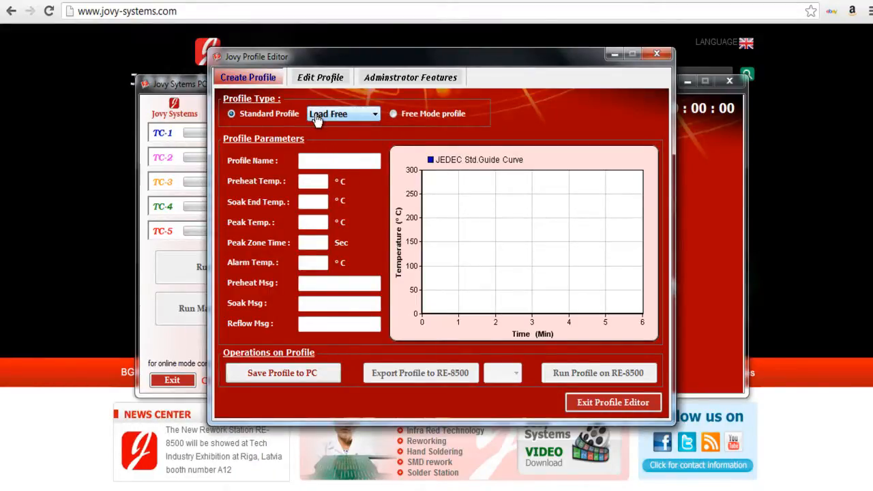
left_click(344, 113)
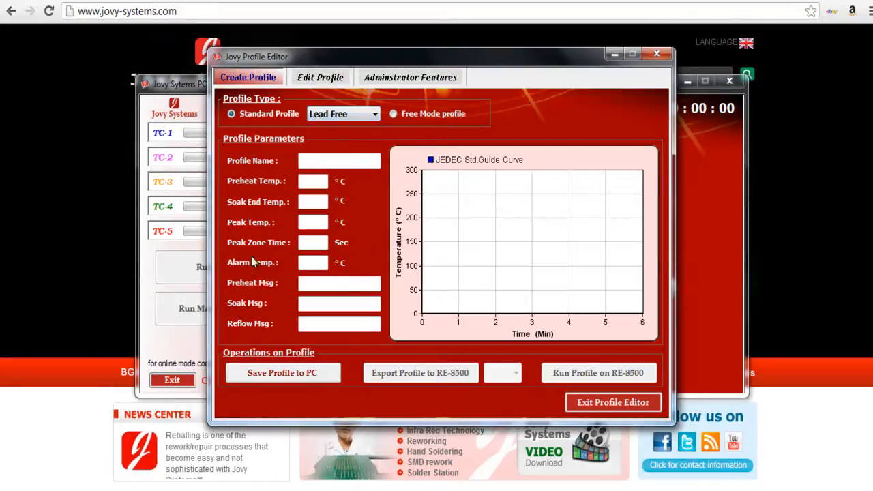
mouse_move(398, 314)
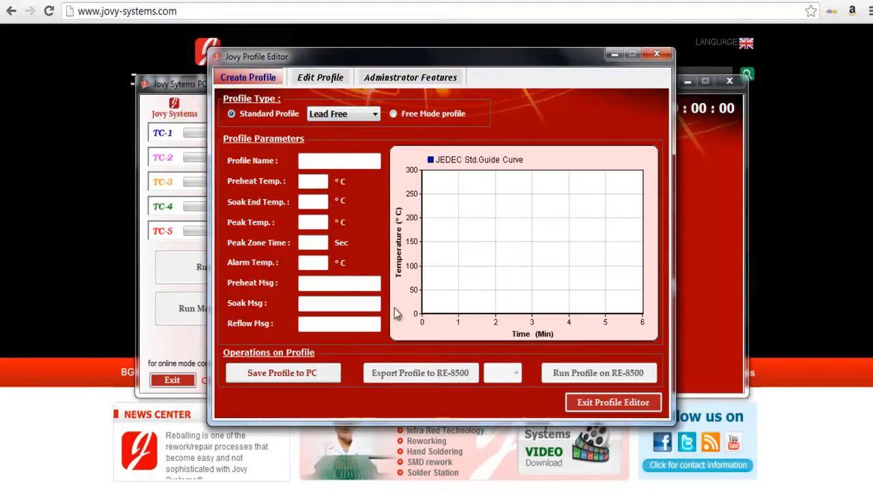
mouse_move(327, 243)
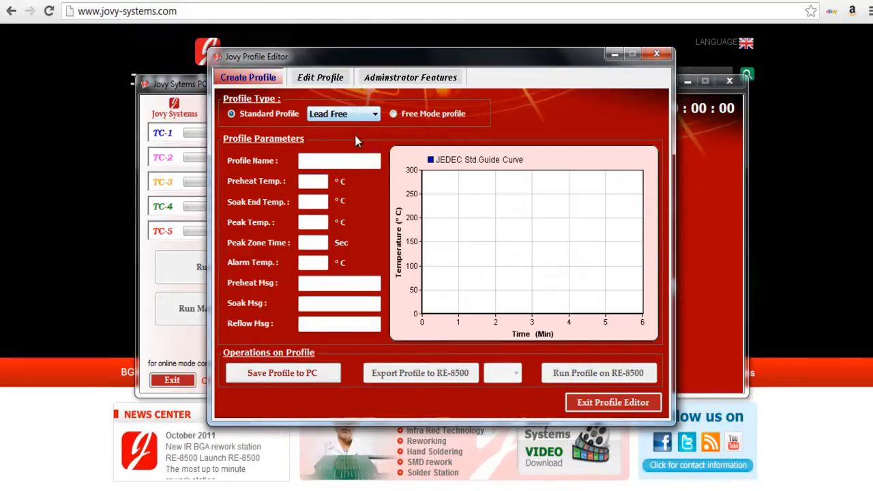
left_click(314, 180)
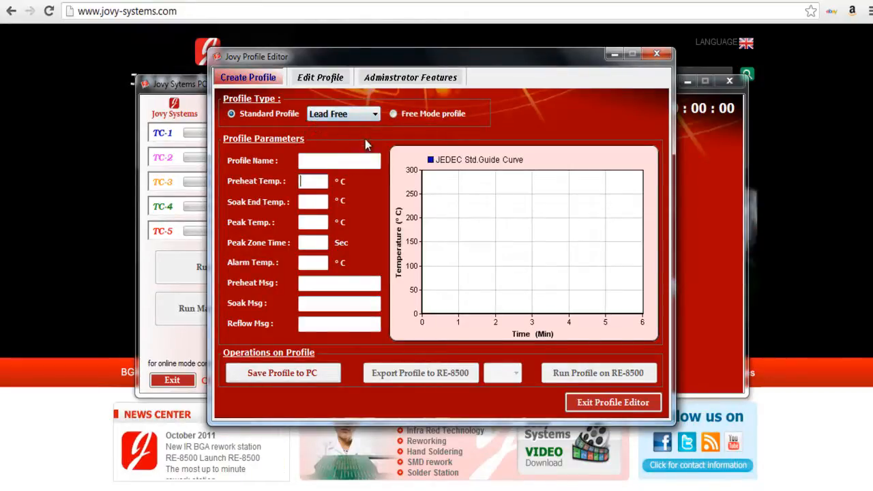
Enter preheat 140, soak end 195 and peak 225 °C, dismissing the minimum soak end warning.
type("120")
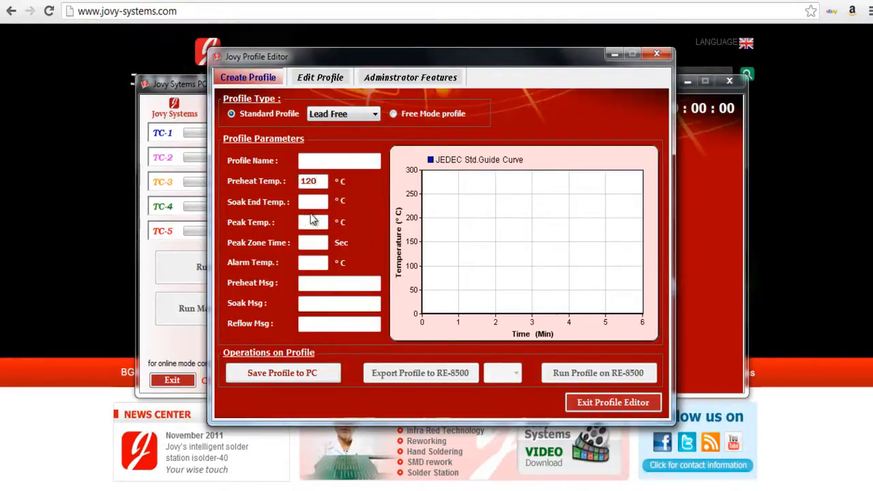
left_click(314, 202)
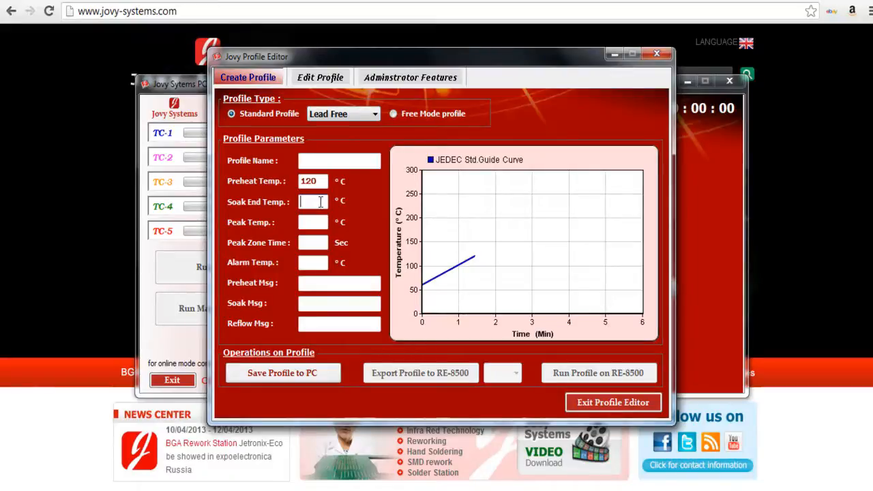
type("160")
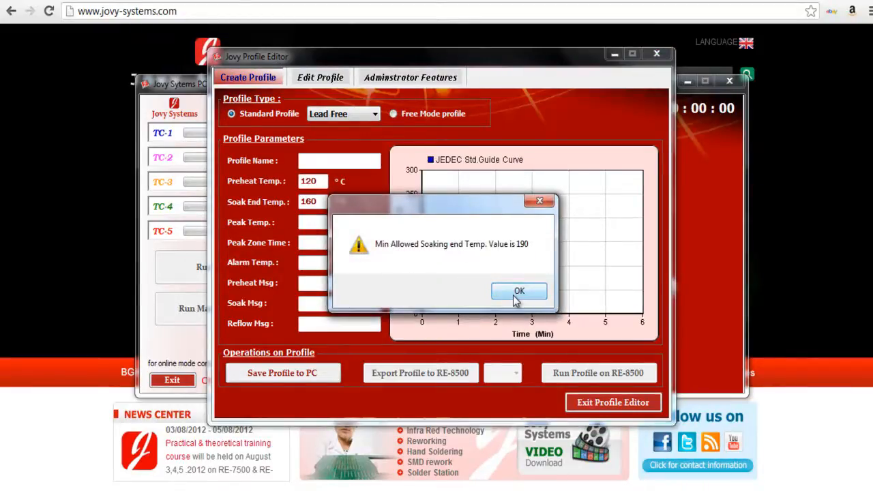
left_click(519, 291)
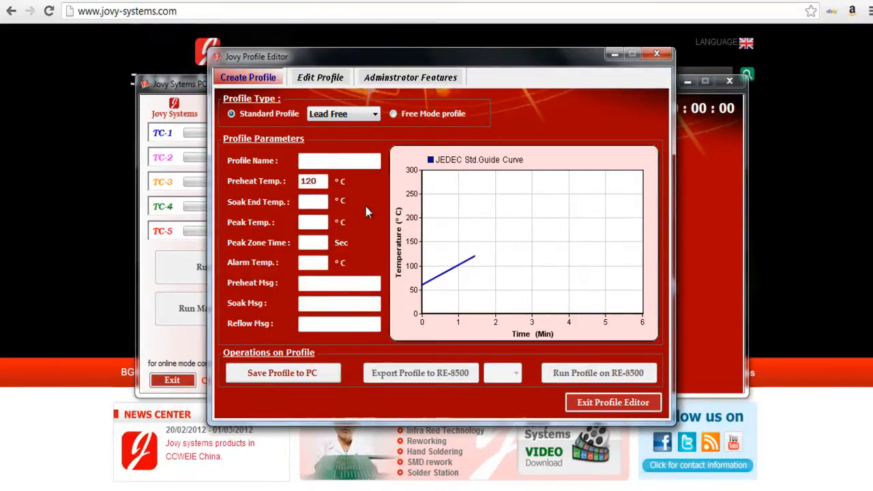
type("140")
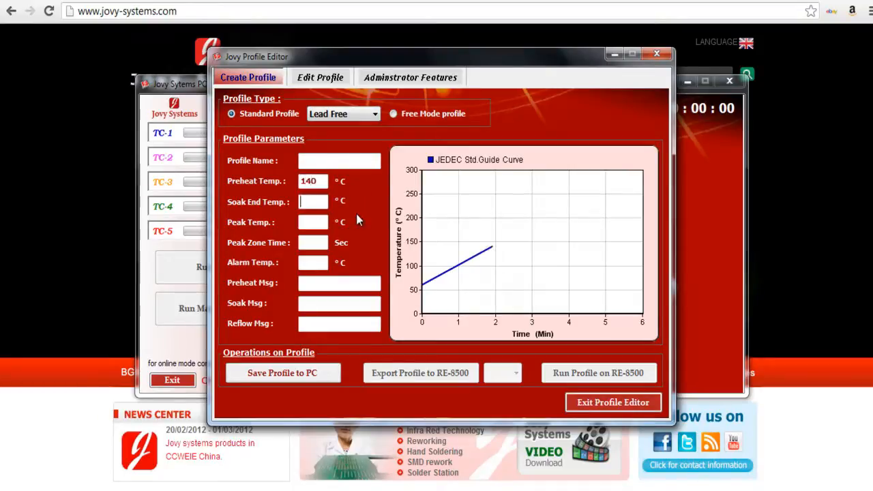
type("195")
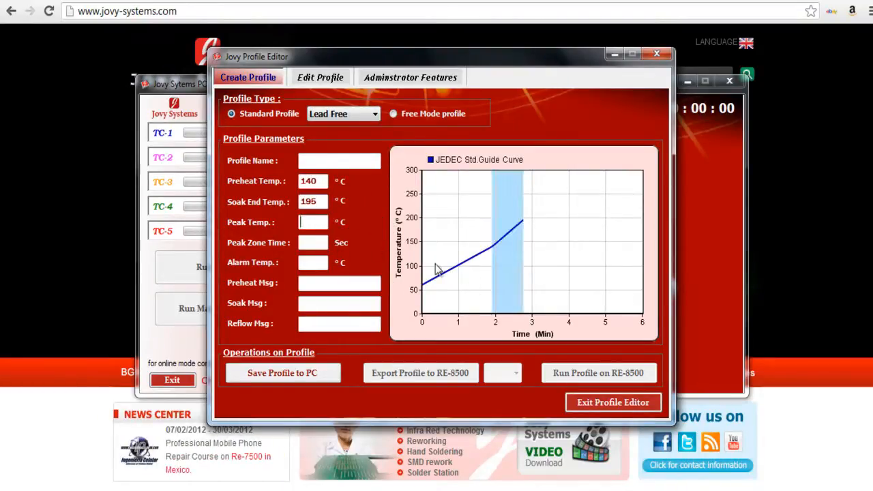
type("225")
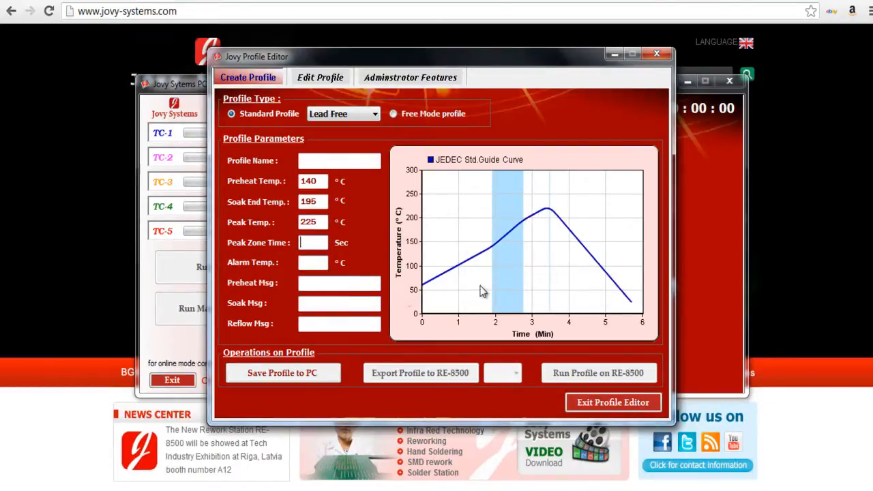
mouse_move(431, 299)
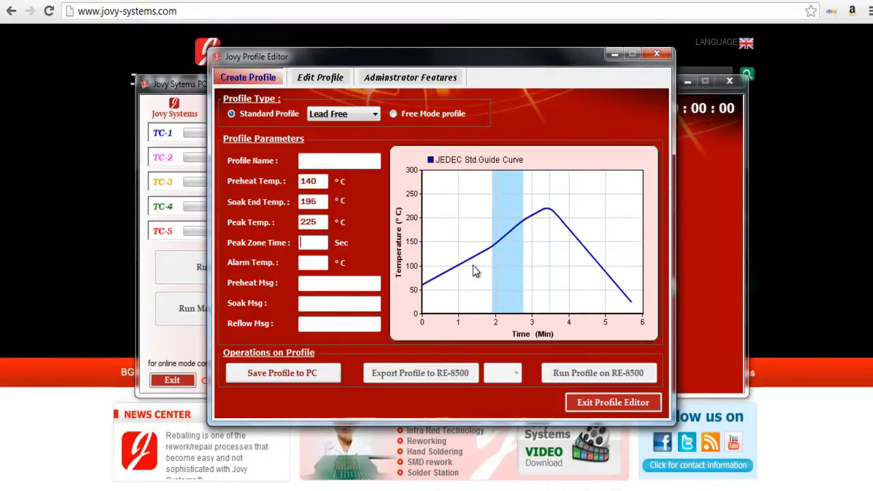
mouse_move(546, 208)
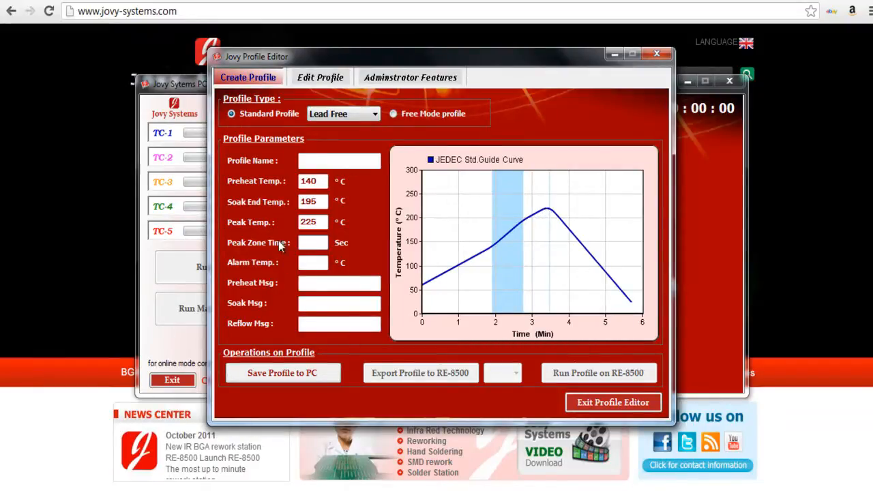
mouse_move(286, 247)
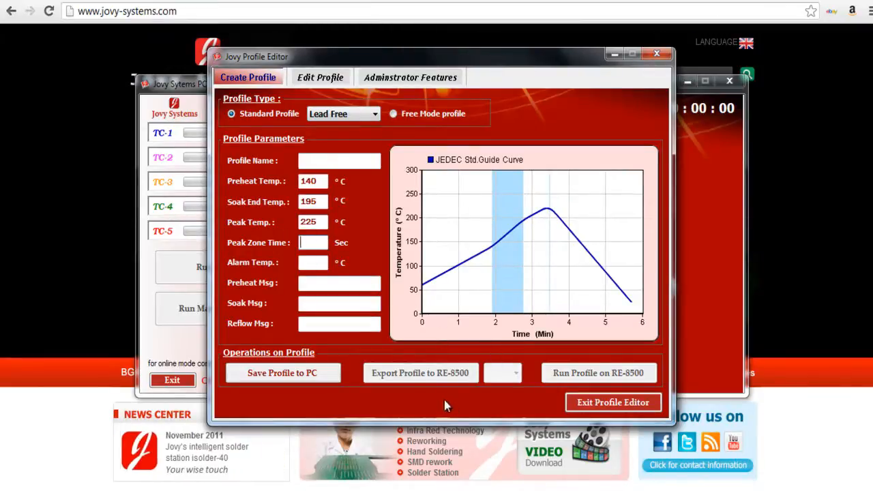
mouse_move(313, 262)
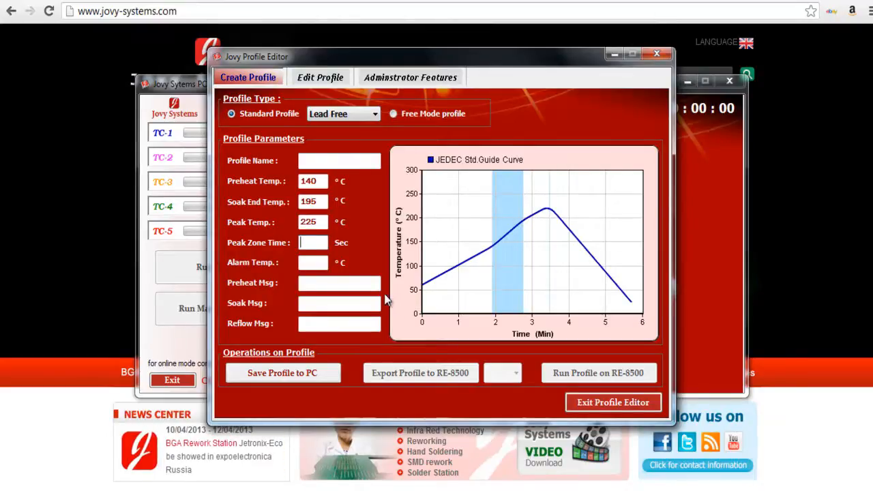
Set peak zone time 45 s and alarm temperature 200 °C, then close the Profile Editor.
type("45")
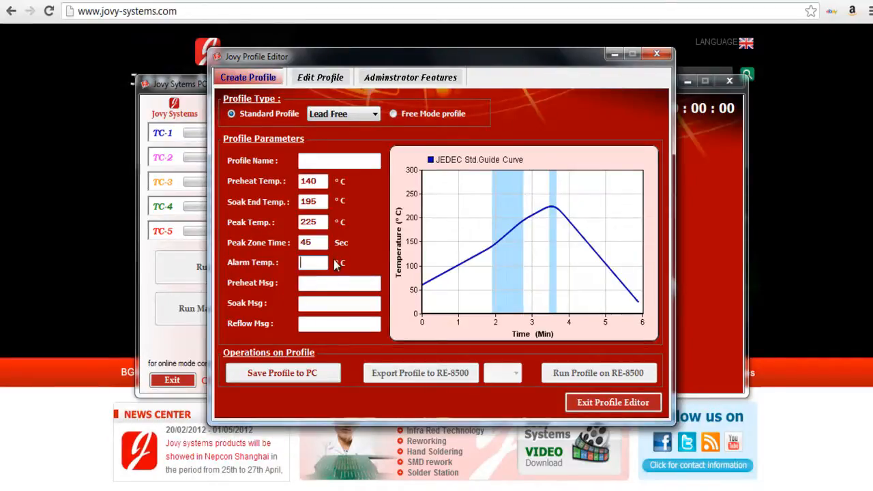
type("200")
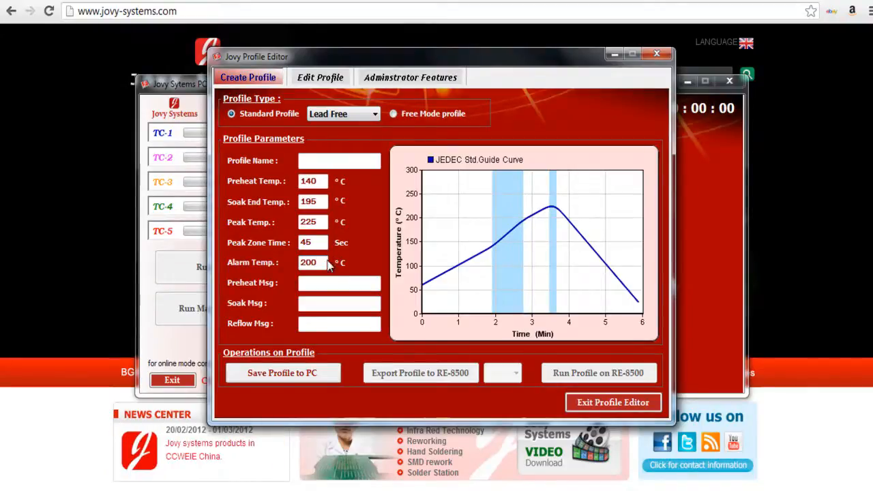
mouse_move(444, 348)
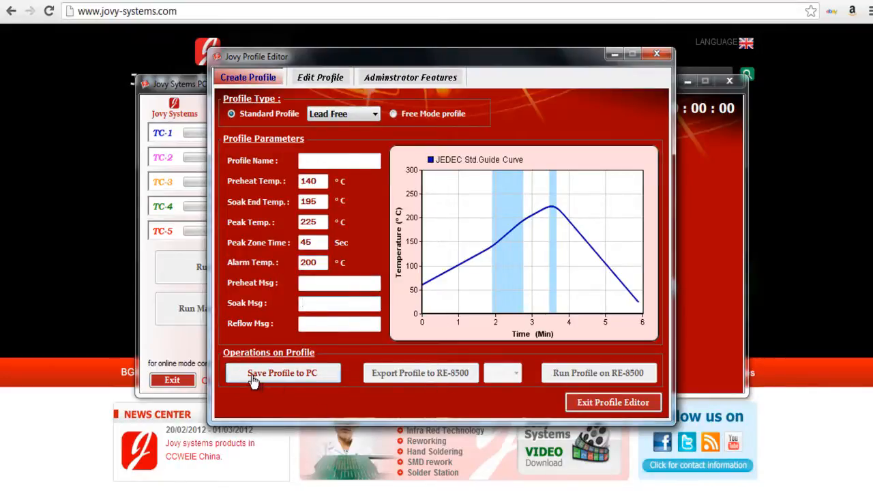
mouse_move(478, 488)
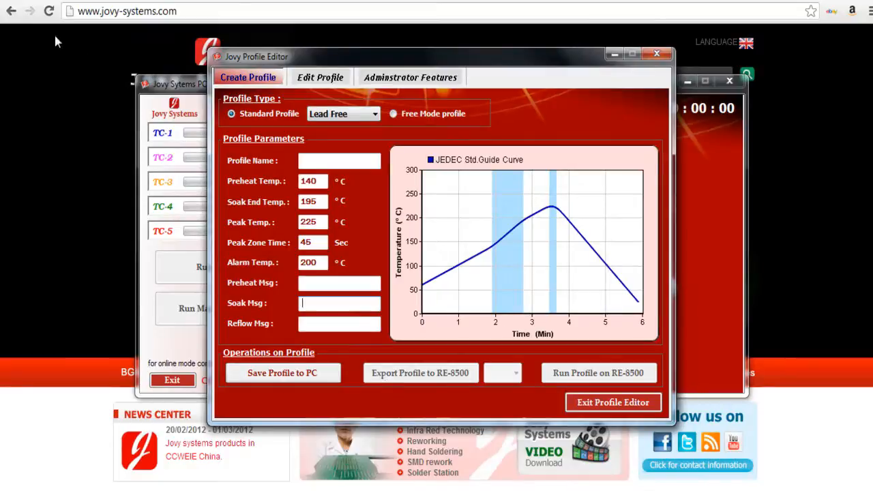
mouse_move(625, 390)
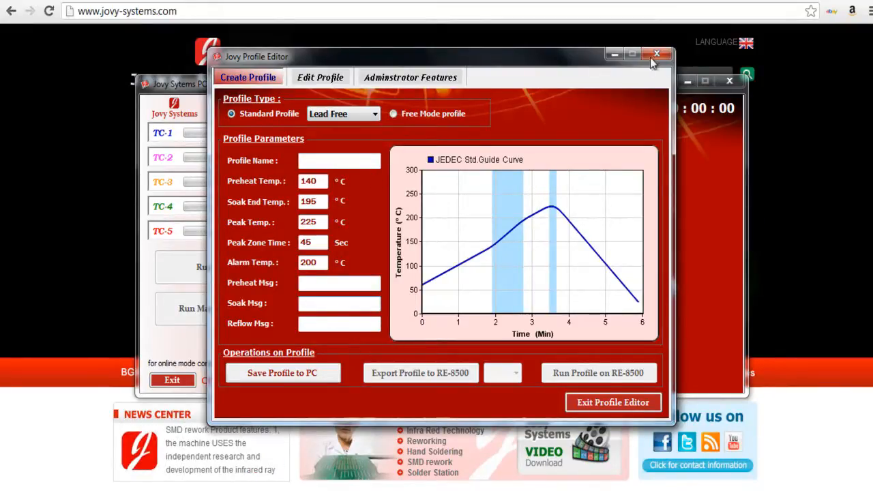
left_click(657, 55)
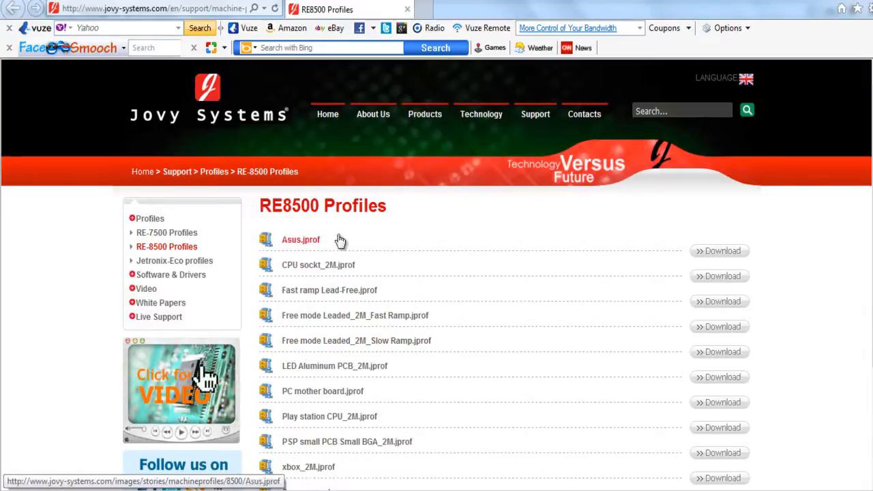
Scroll the RE8500 Profiles list toward the Game consoles.rar download.
scroll("down", 3)
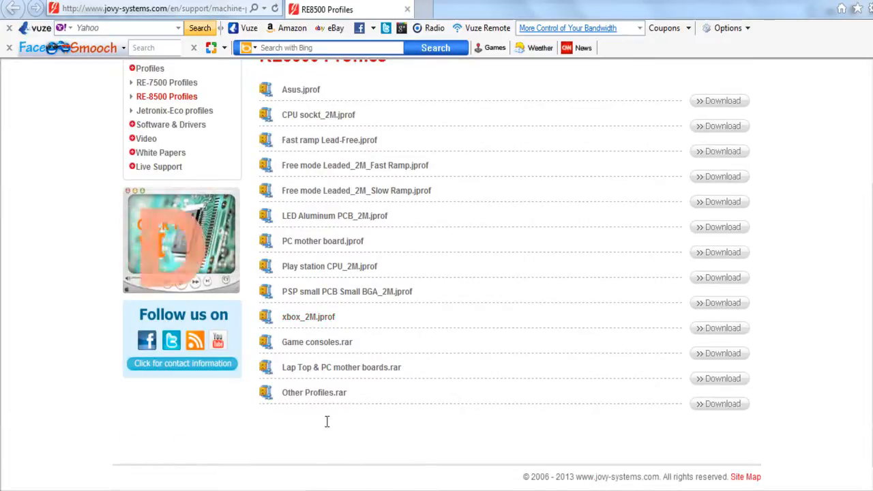
mouse_move(316, 341)
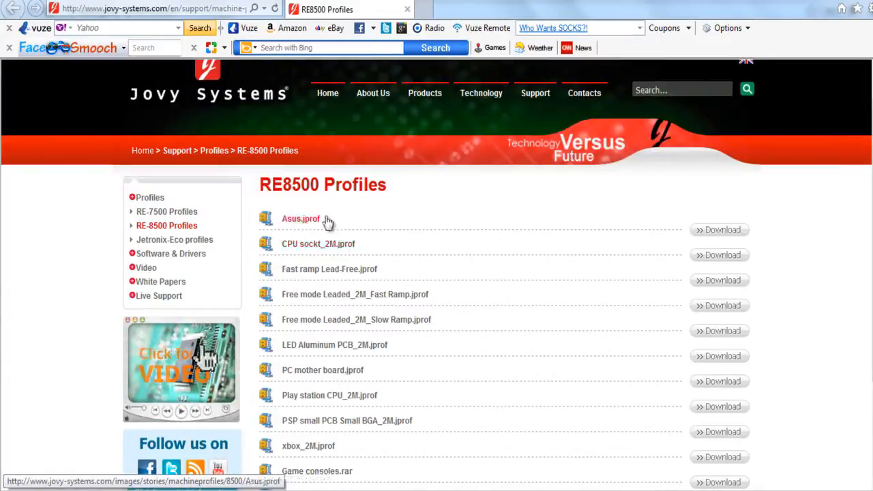
scroll("down", 3)
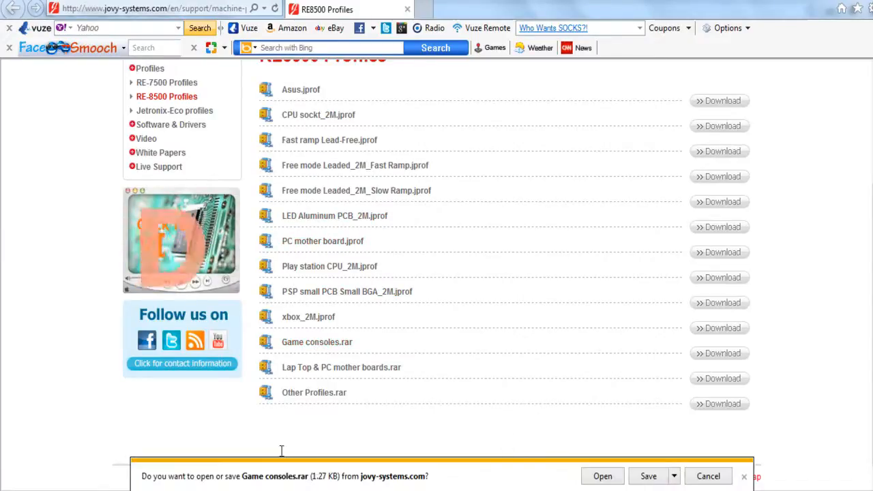
View the ten .jprof files in Game consoles.rar in WinZip Pro, then close the archive.
left_click(602, 476)
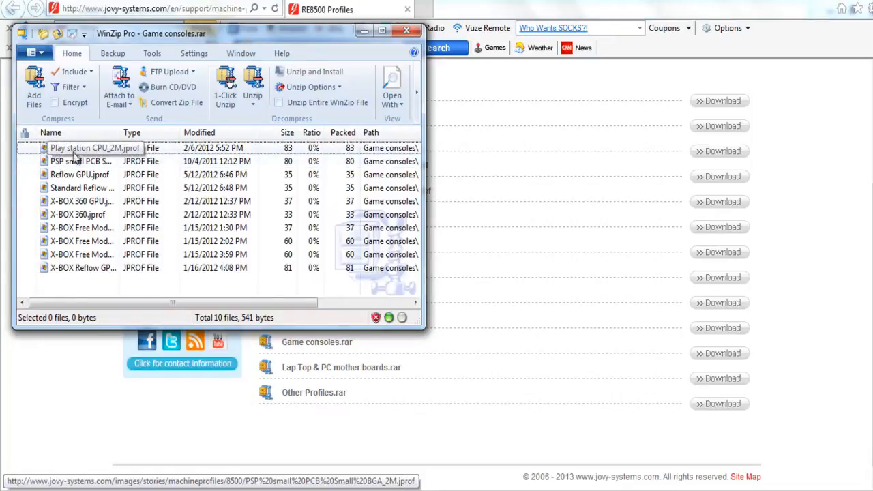
mouse_move(84, 200)
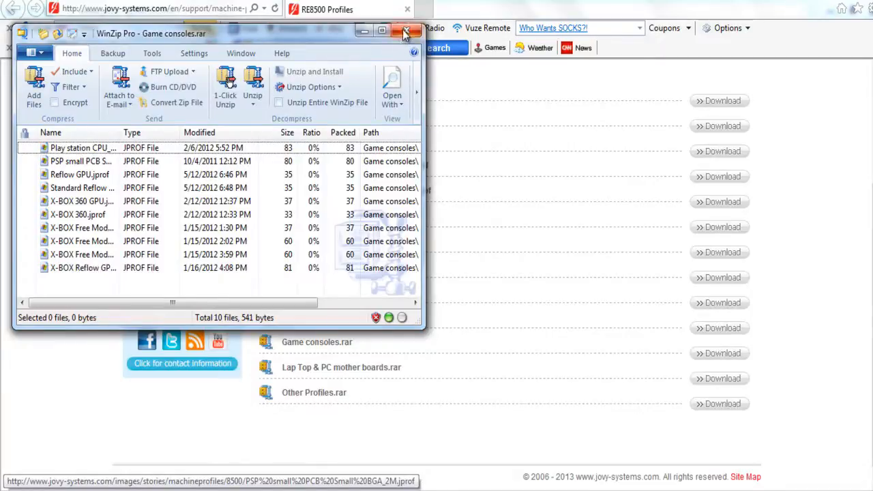
left_click(407, 33)
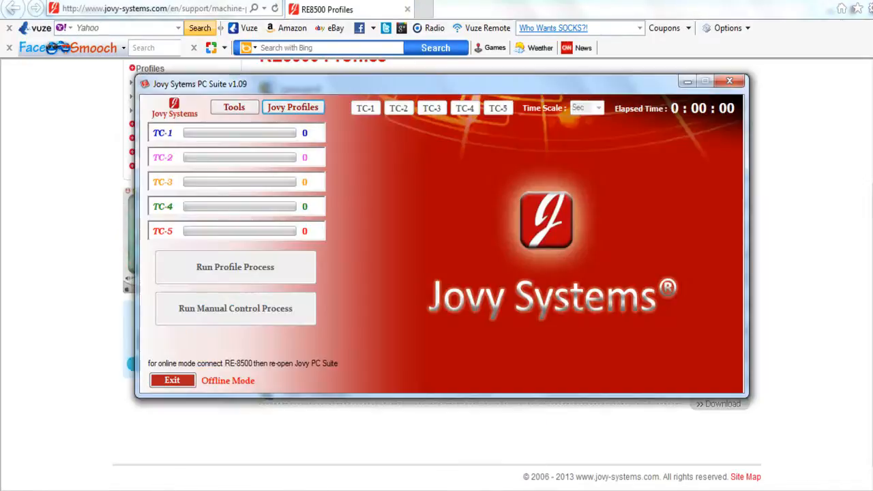
mouse_move(246, 176)
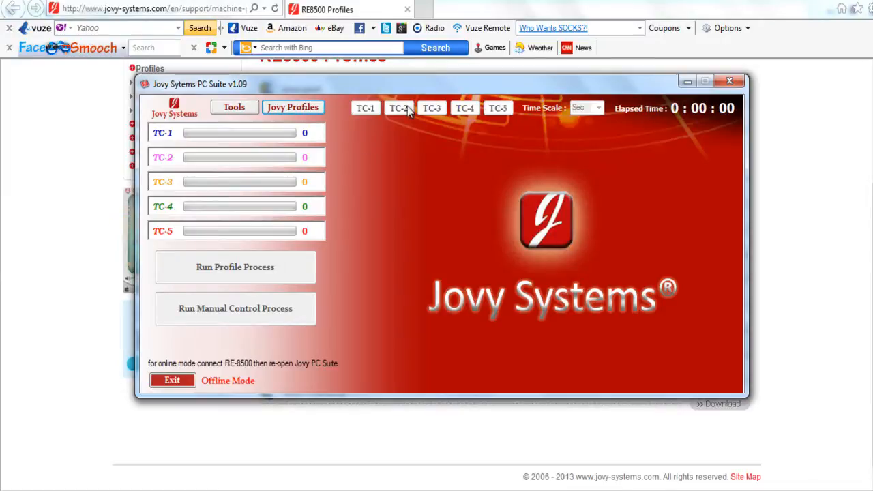
mouse_move(216, 321)
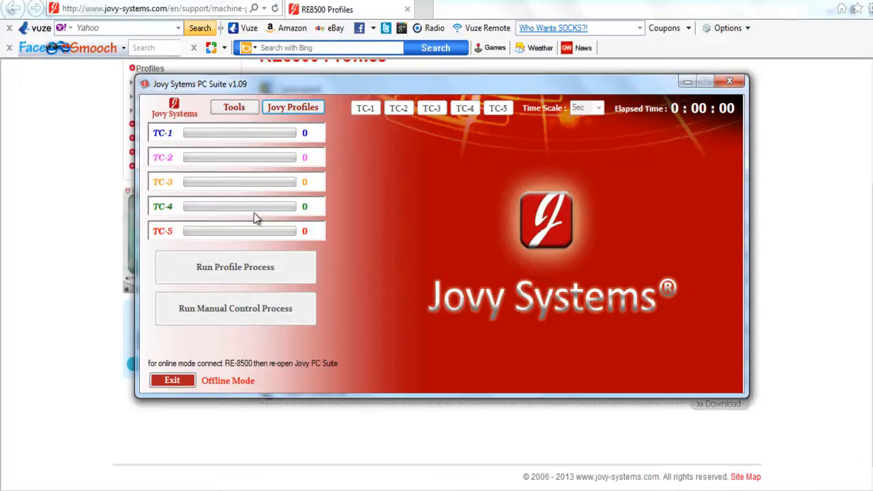
mouse_move(443, 463)
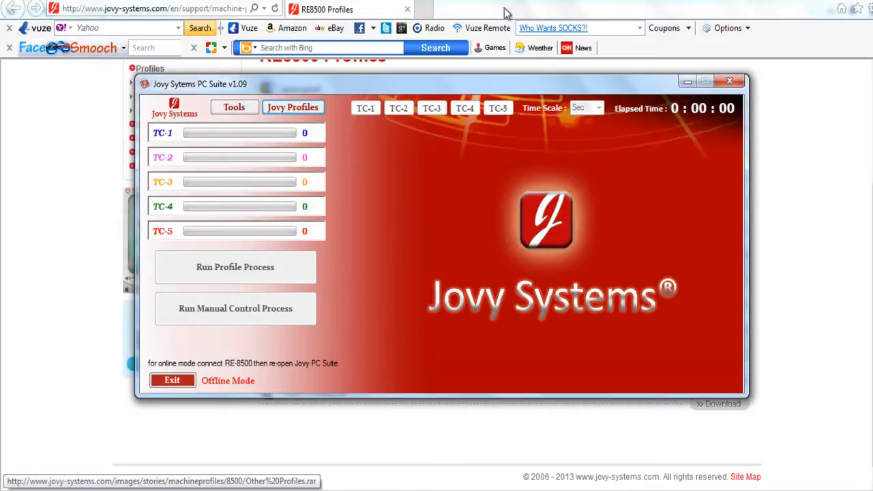
mouse_move(503, 335)
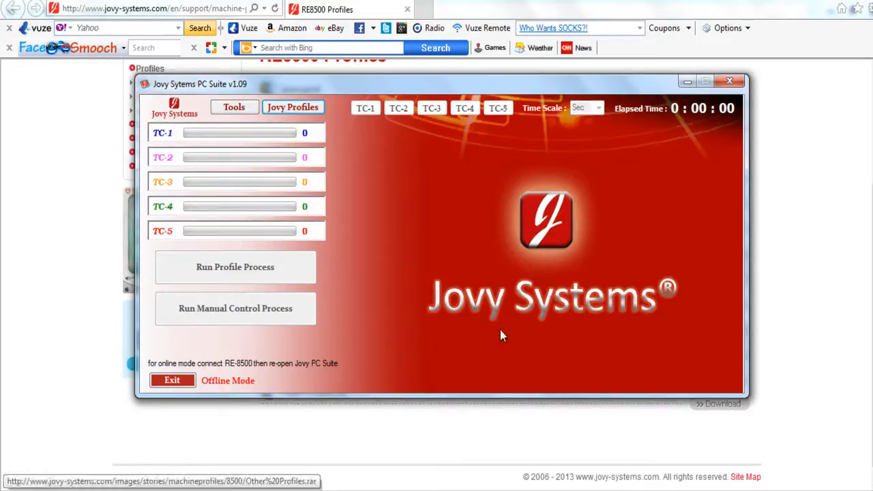
mouse_move(418, 300)
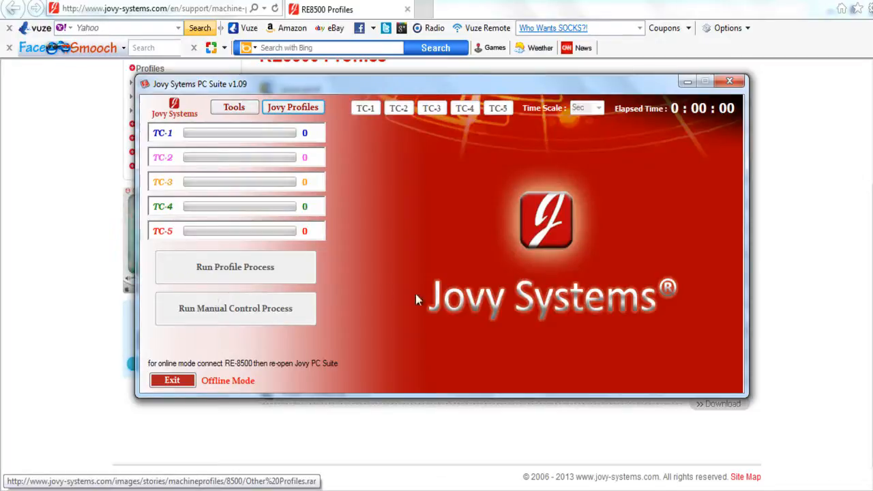
mouse_move(371, 136)
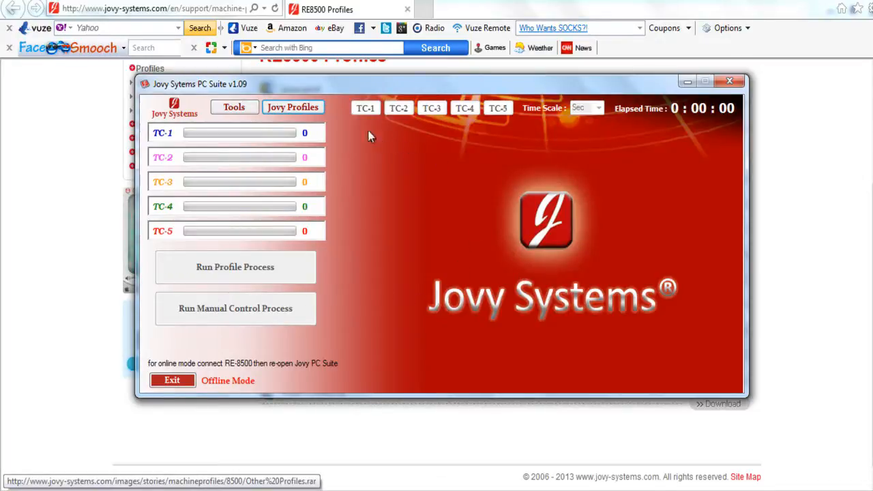
mouse_move(714, 227)
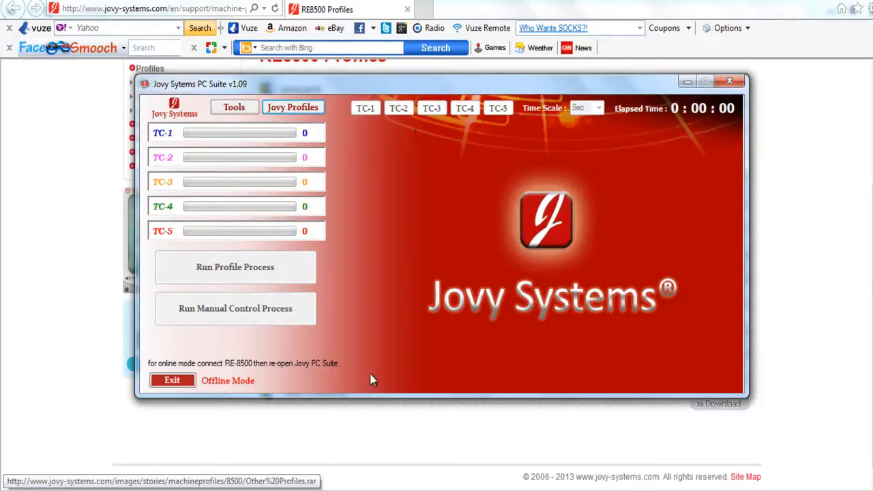
mouse_move(412, 320)
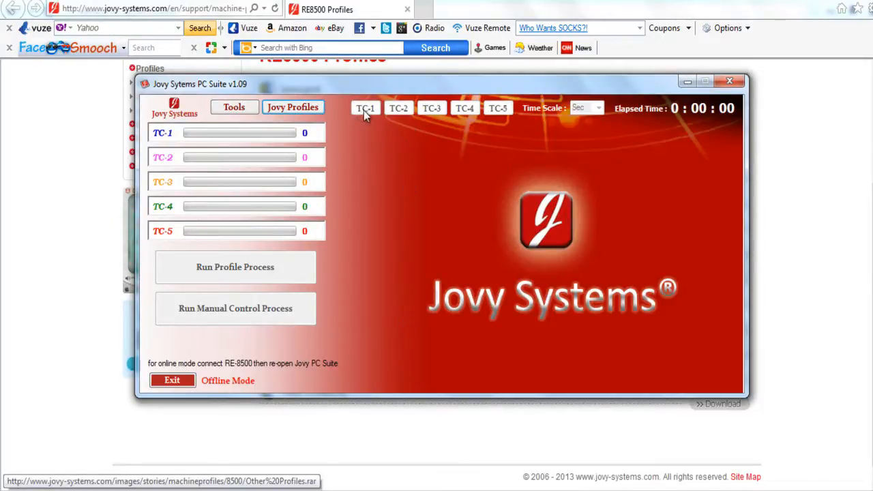
mouse_move(409, 147)
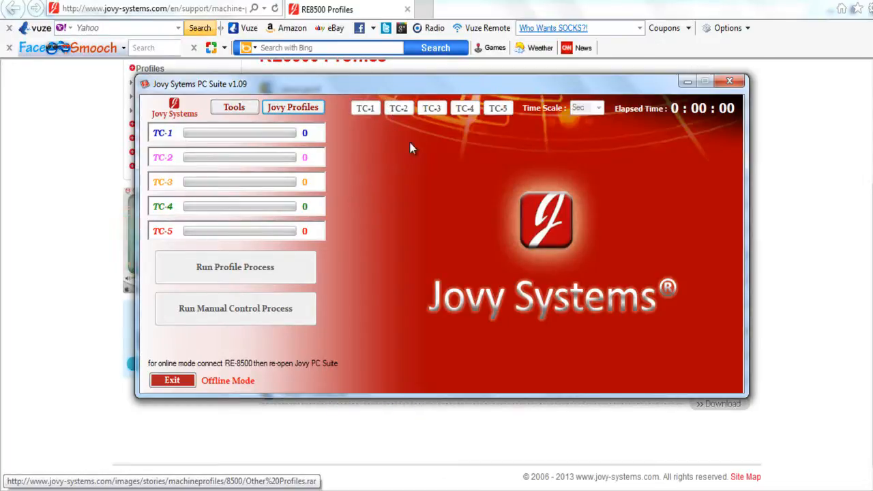
mouse_move(518, 122)
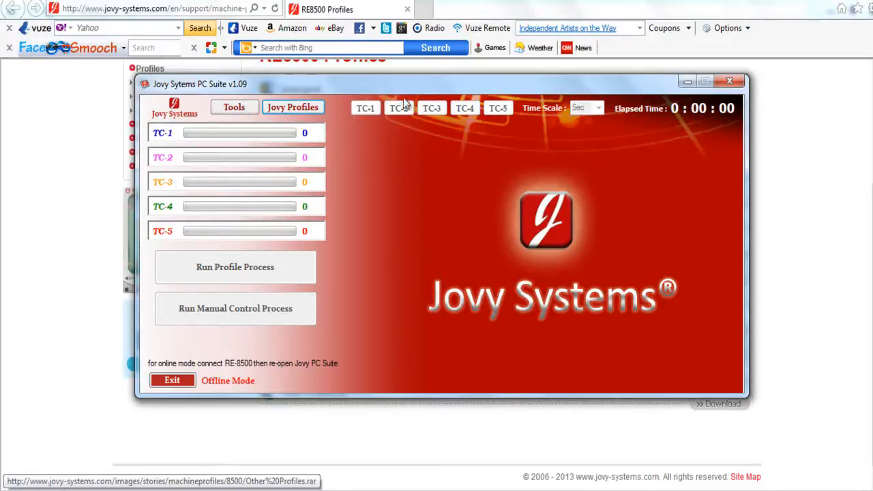
mouse_move(387, 143)
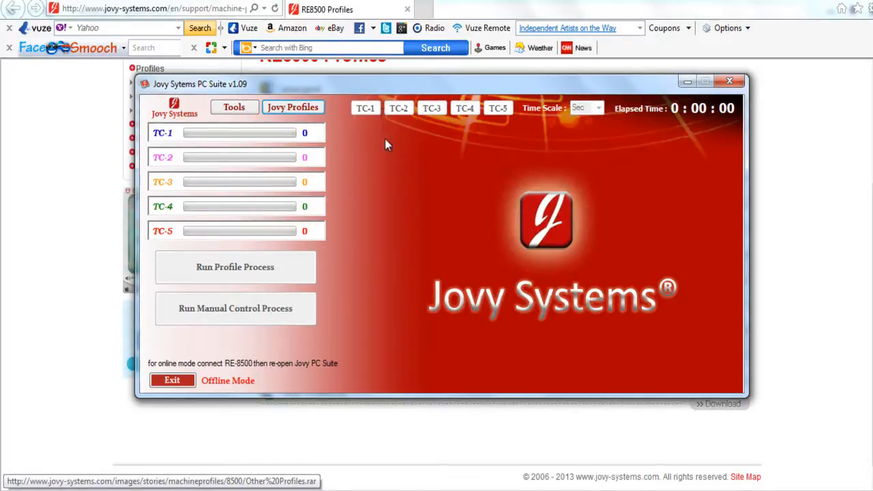
mouse_move(374, 169)
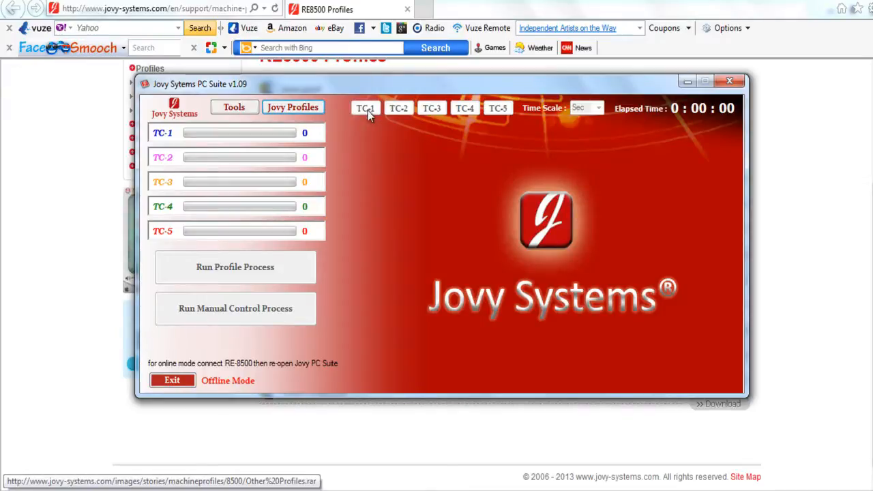
mouse_move(423, 135)
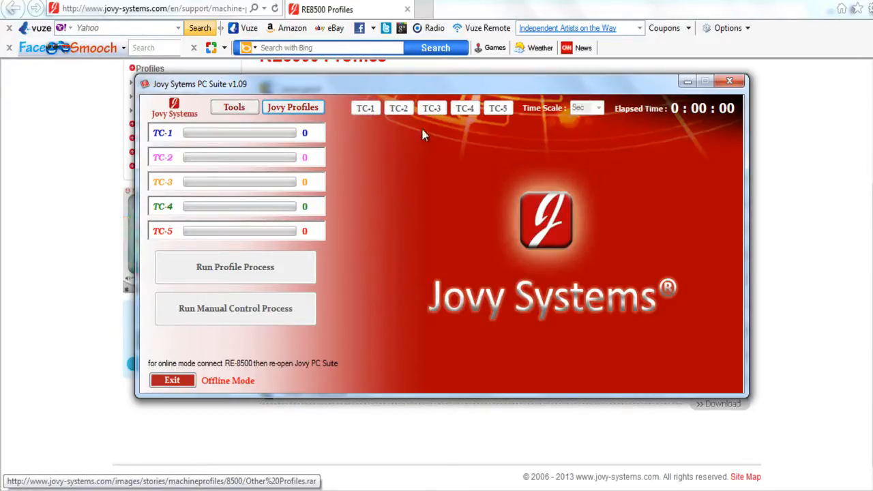
mouse_move(660, 129)
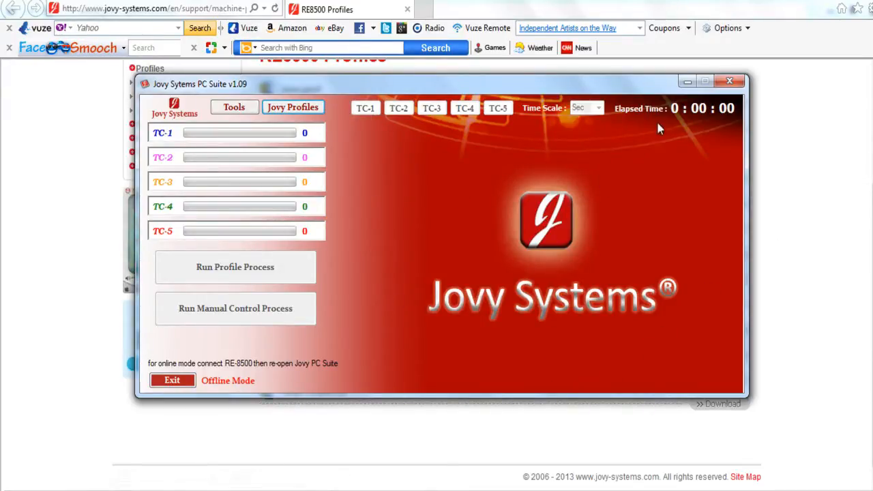
mouse_move(753, 102)
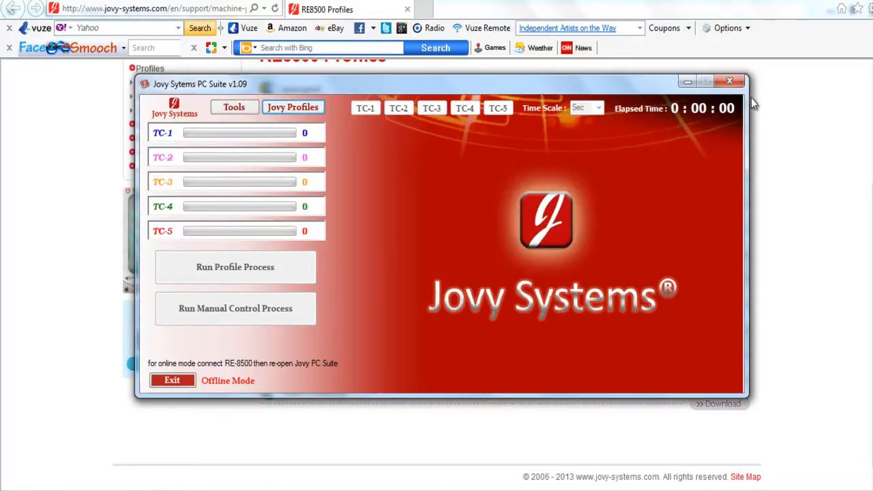
mouse_move(721, 71)
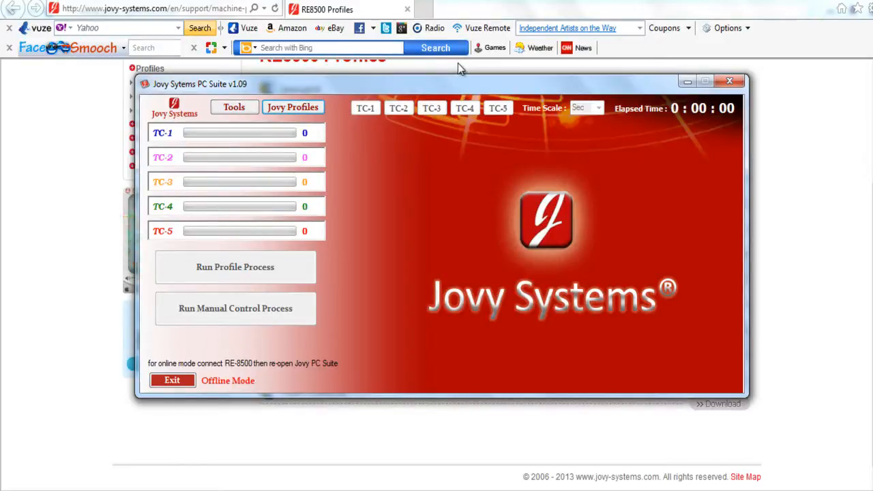
mouse_move(475, 142)
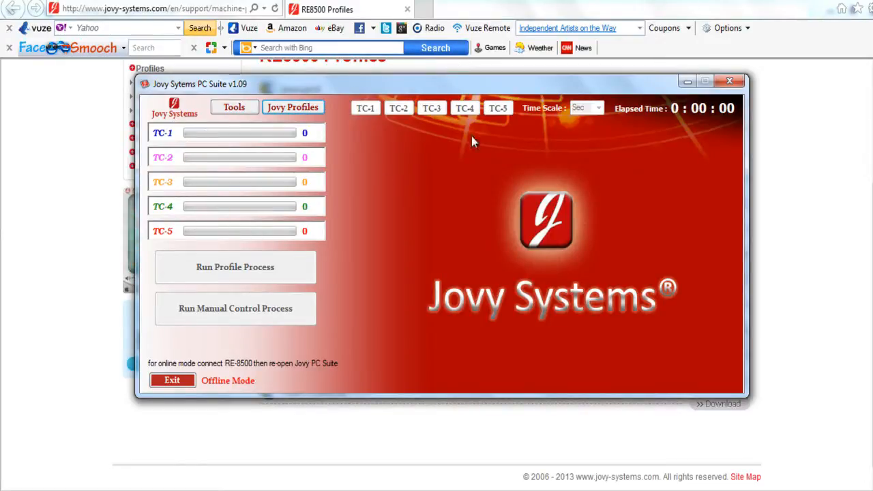
mouse_move(471, 121)
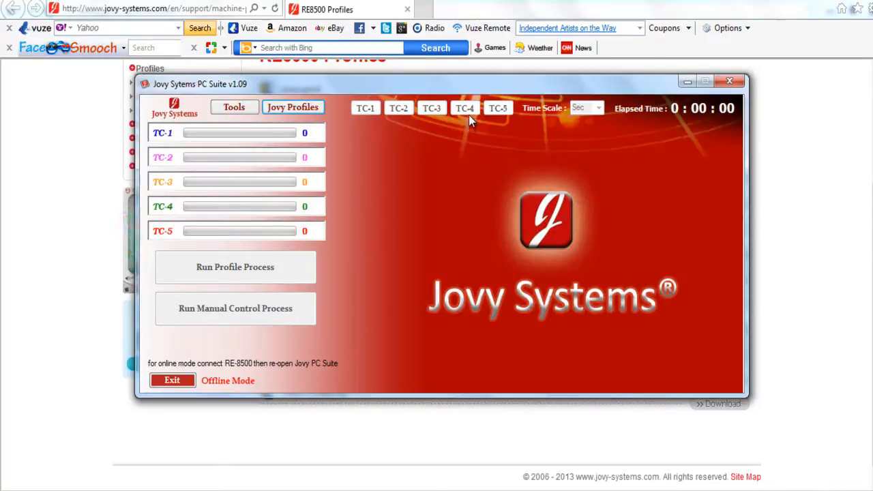
mouse_move(475, 134)
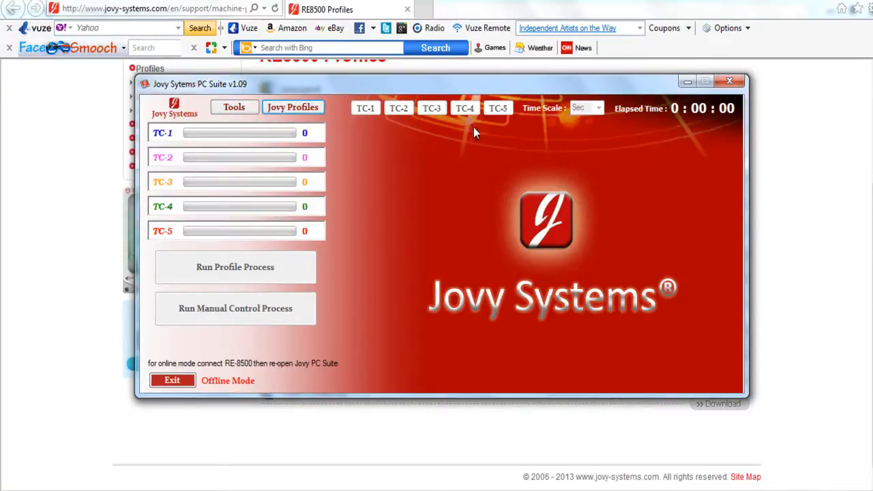
mouse_move(694, 353)
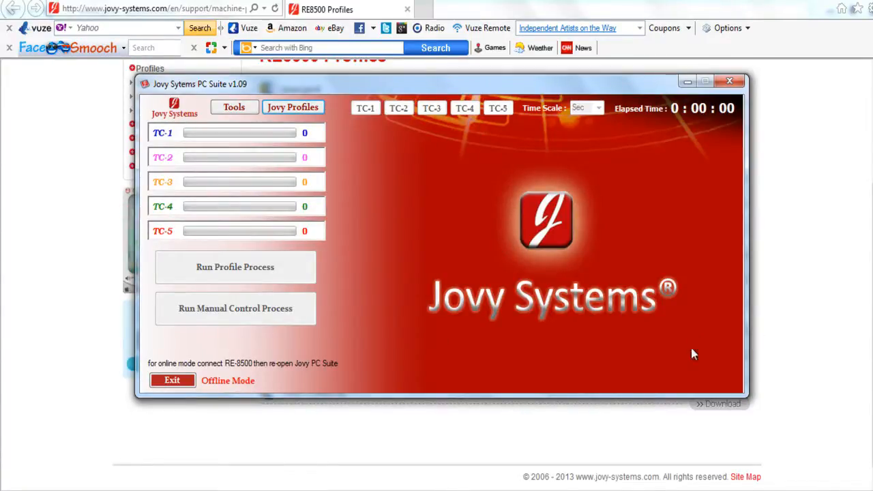
mouse_move(691, 372)
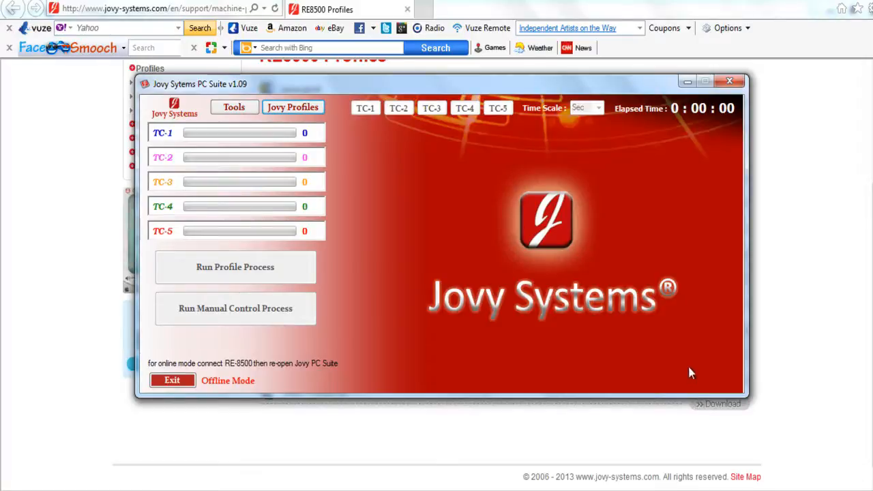
mouse_move(297, 44)
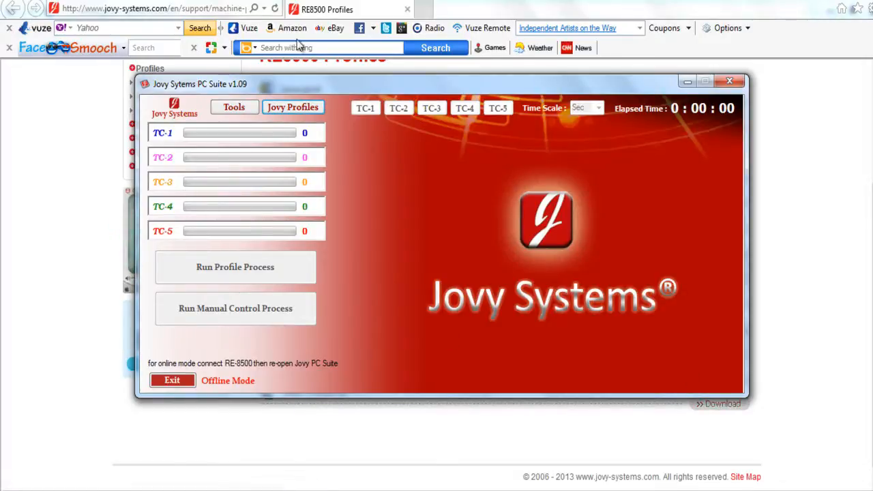
mouse_move(444, 167)
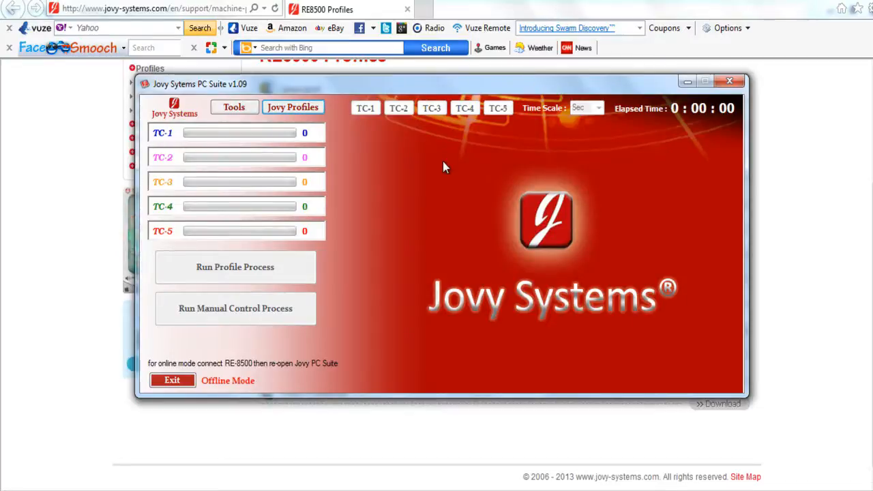
mouse_move(761, 98)
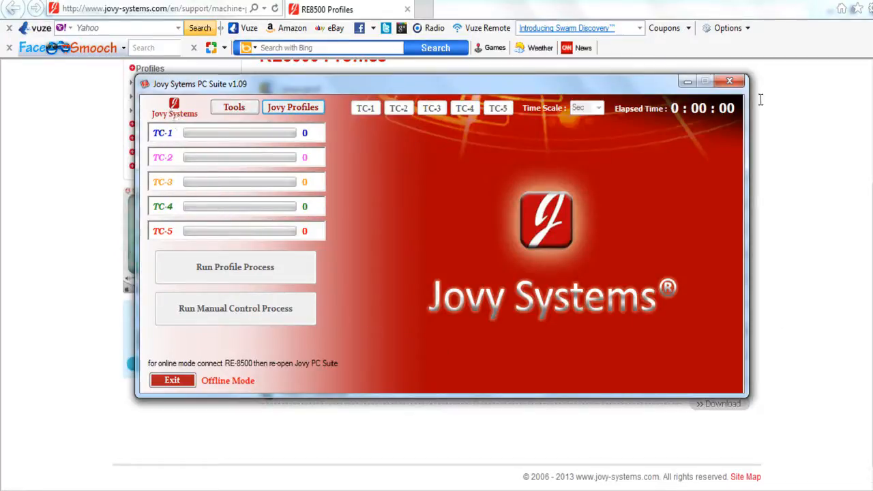